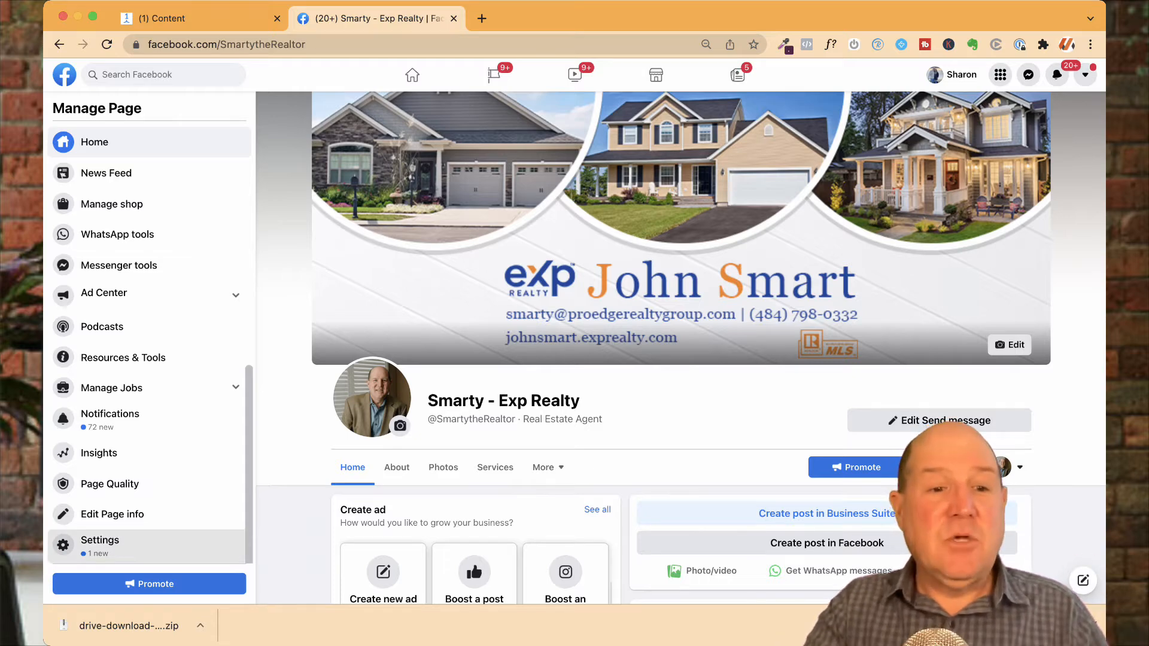
Go to Settings from the Manage Page sidebar for Smarty - Exp Realty
left_click(99, 540)
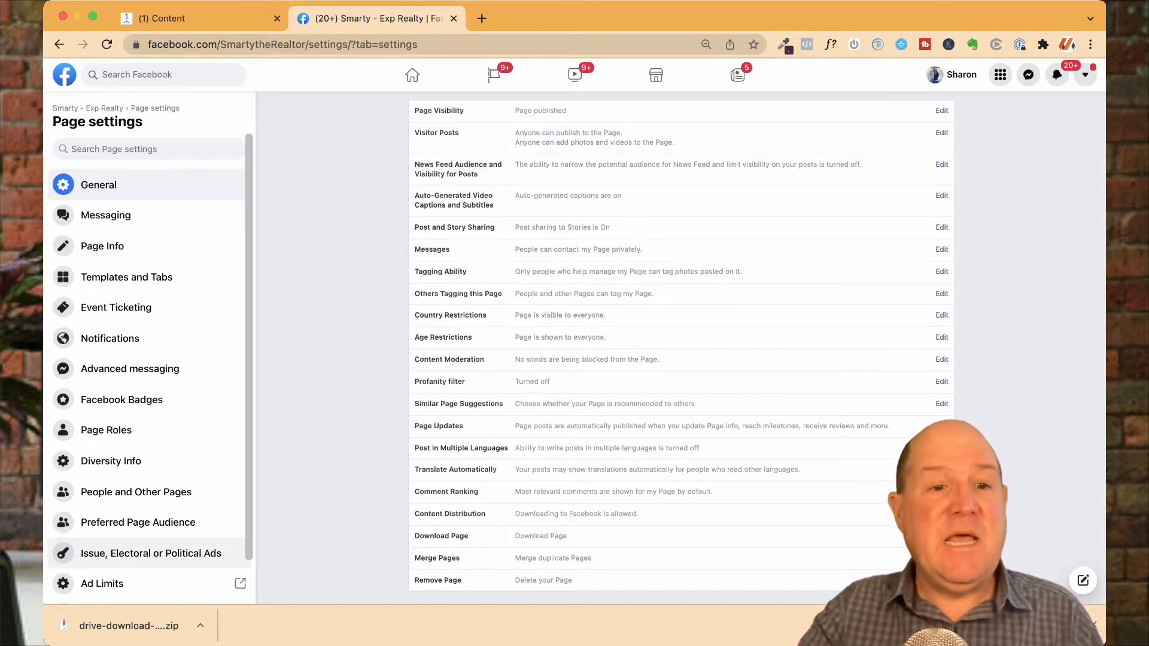
scroll("down", 3)
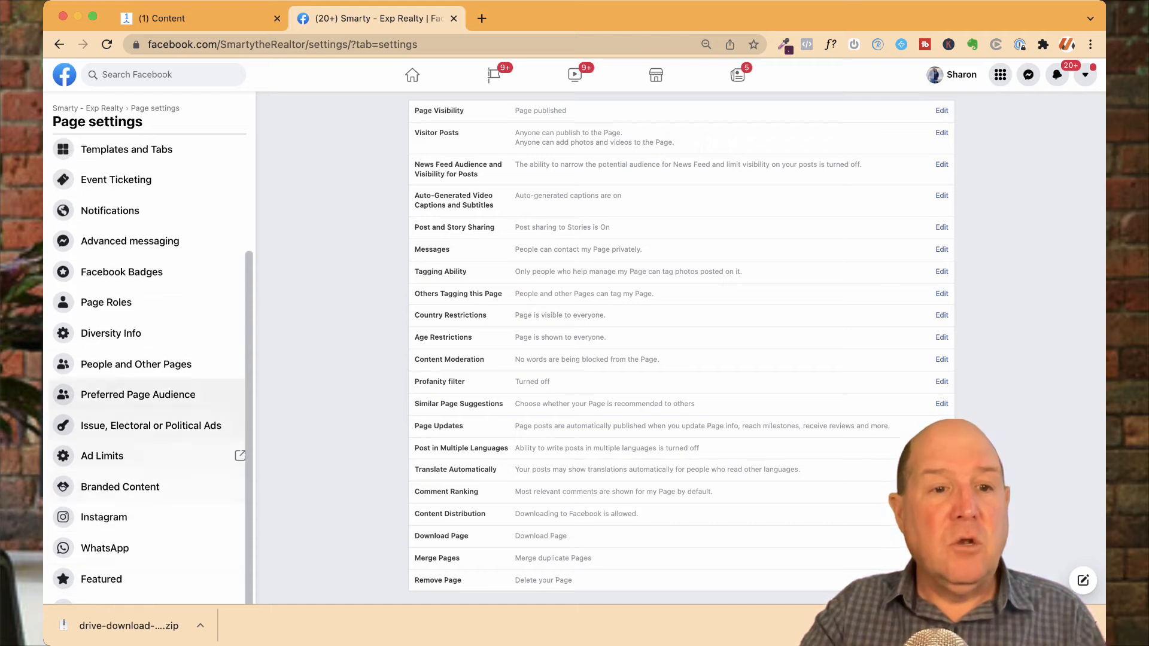
Show the People and Other Pages section listing people who like the Page
left_click(136, 365)
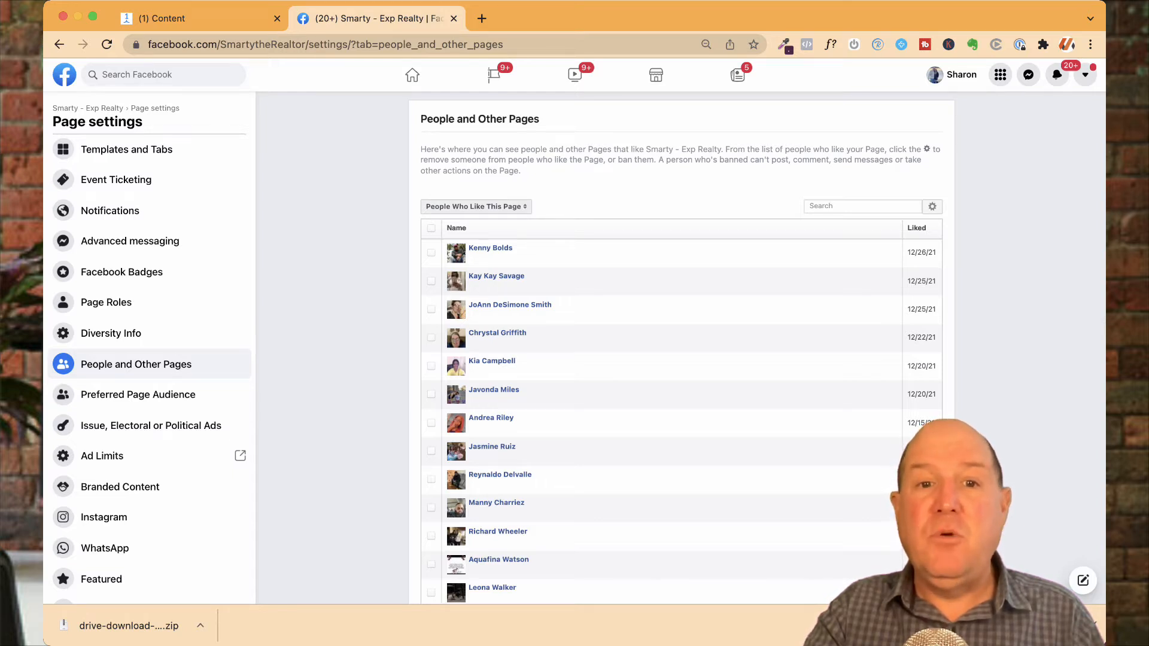
Switch the list filter from People Who Like This Page to Banned People and Pages
left_click(475, 206)
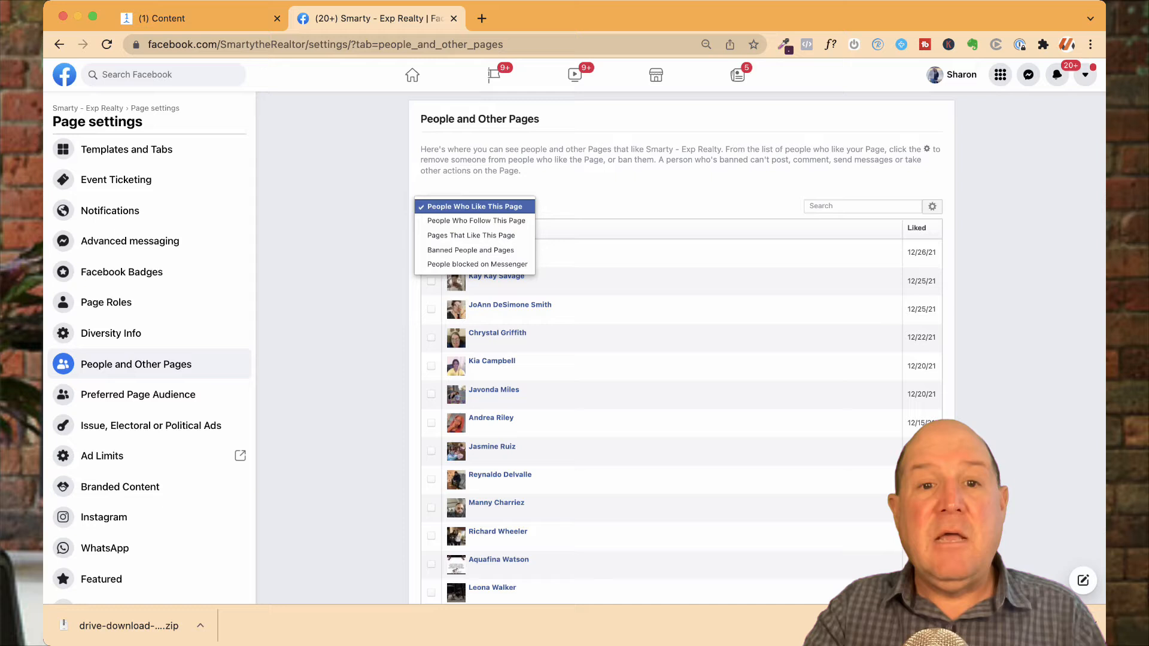
mouse_move(471, 235)
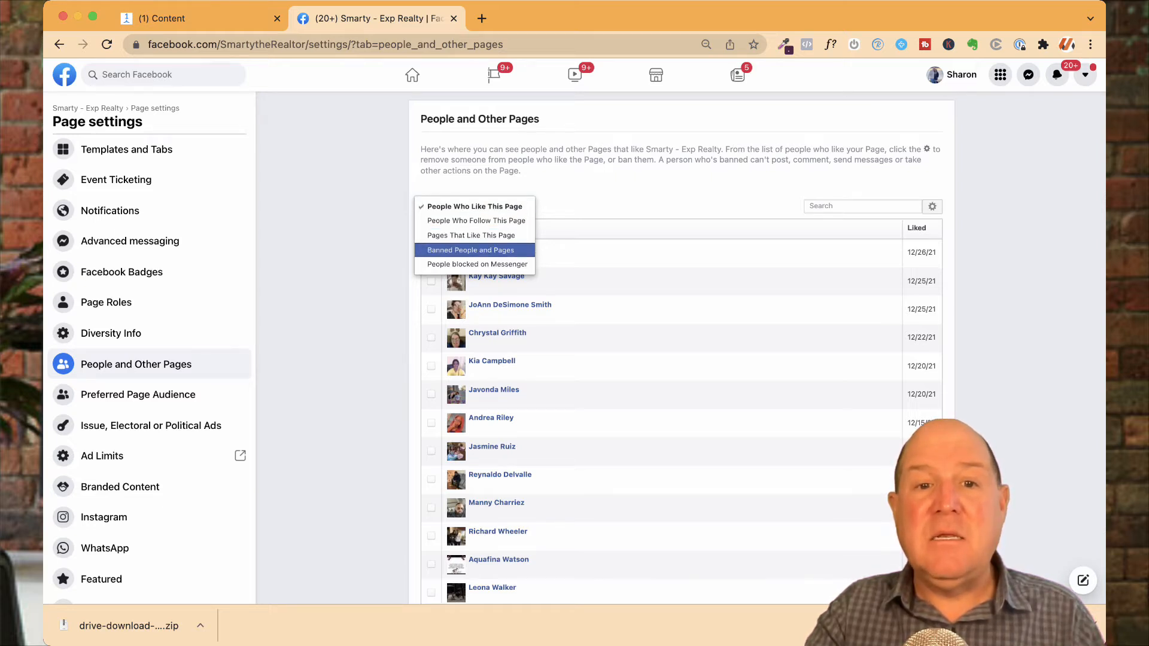
left_click(470, 250)
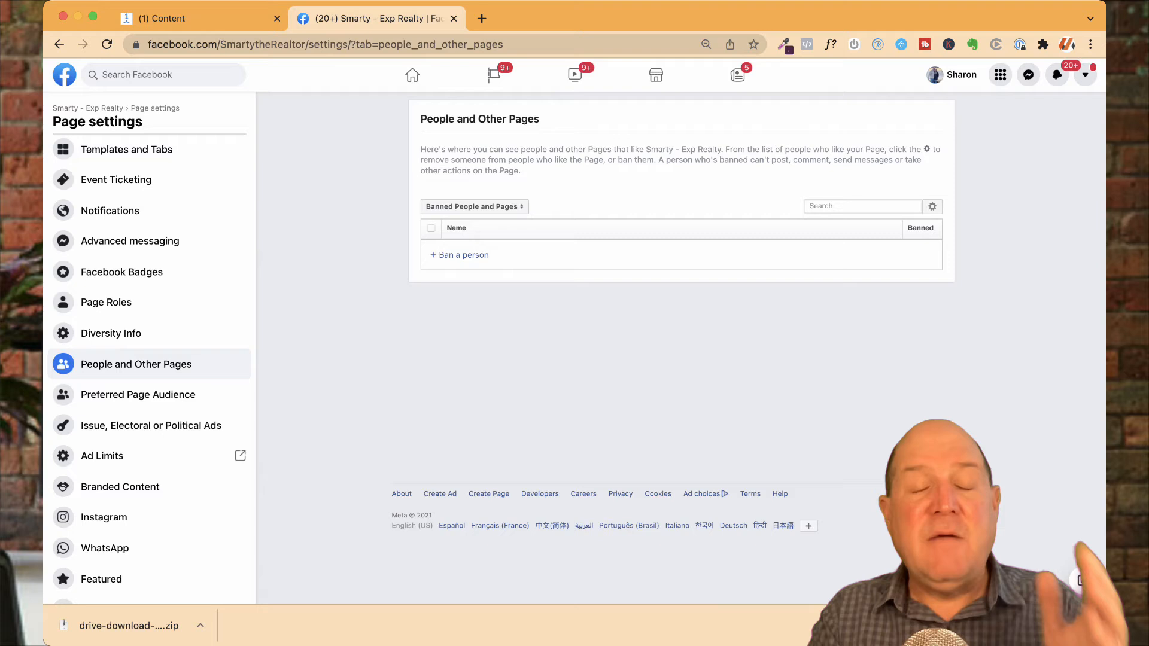
Start banning a person and enter 'joh' in the name field
left_click(458, 254)
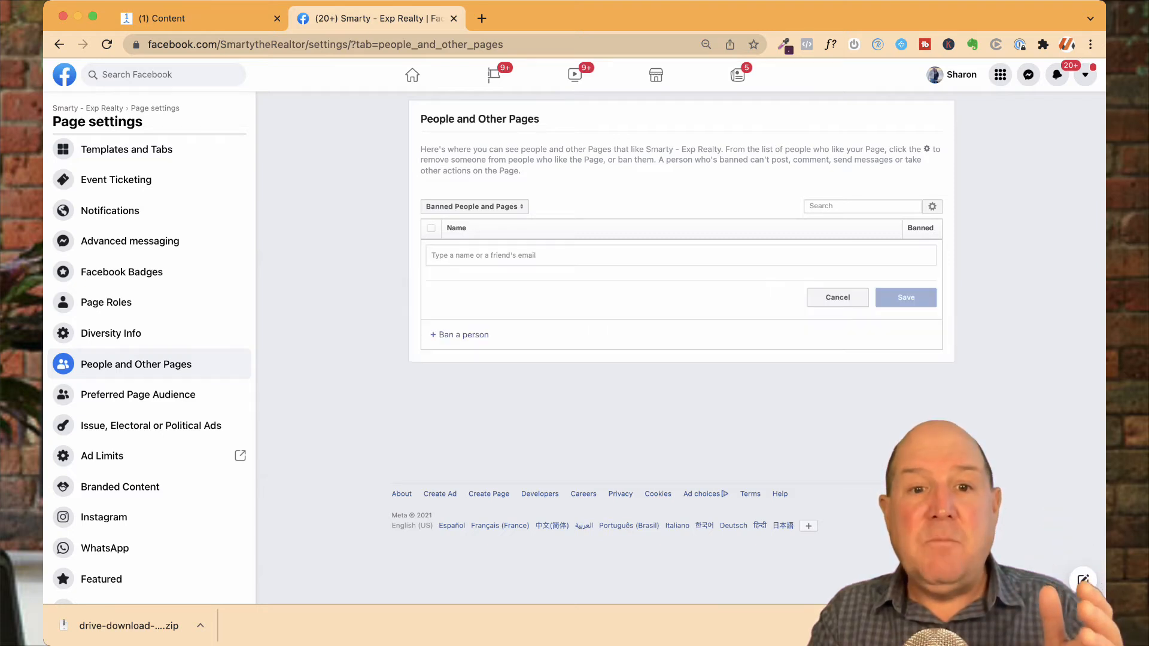
type("joh")
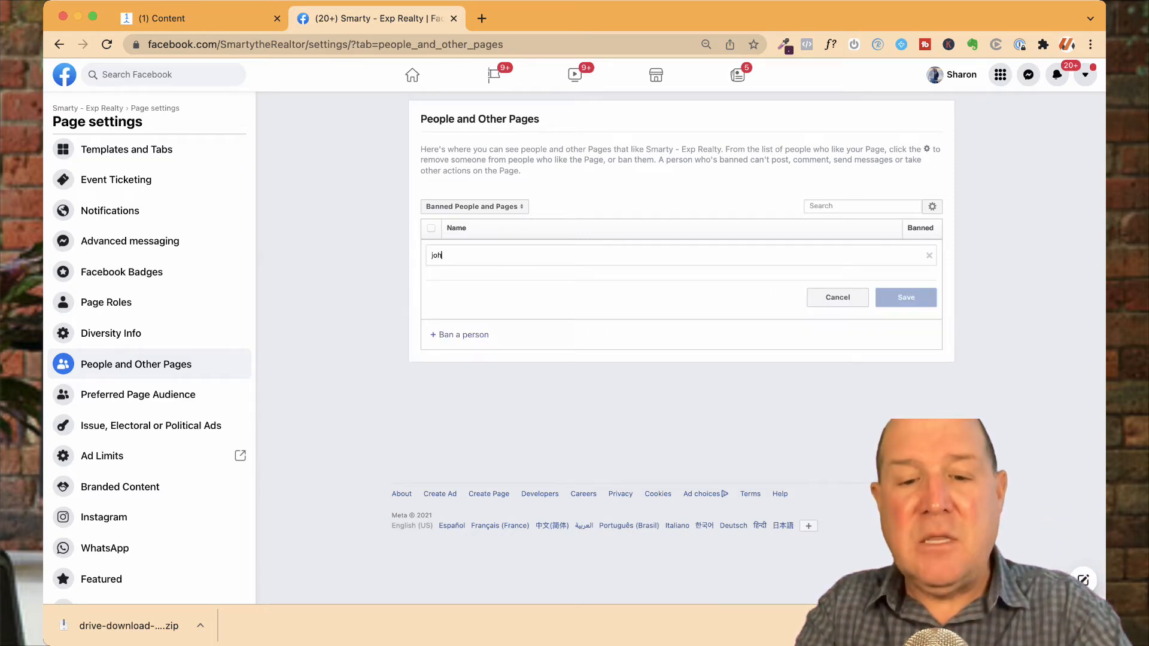